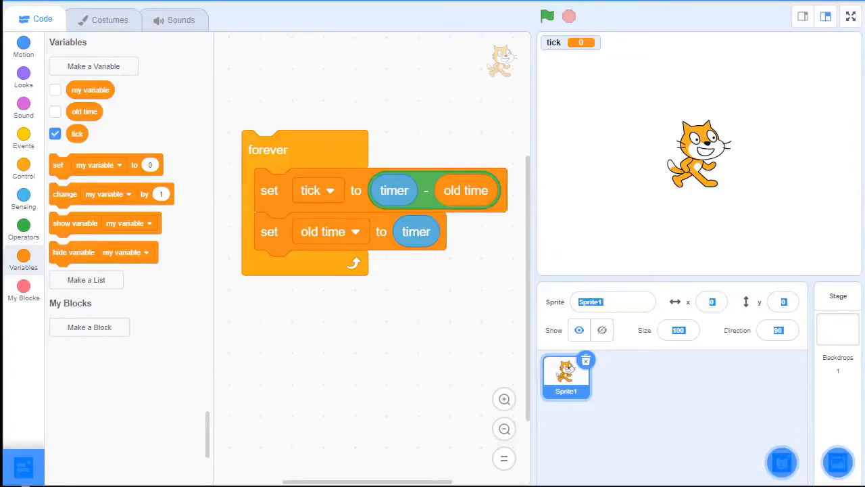
pyautogui.moveTo(326, 147)
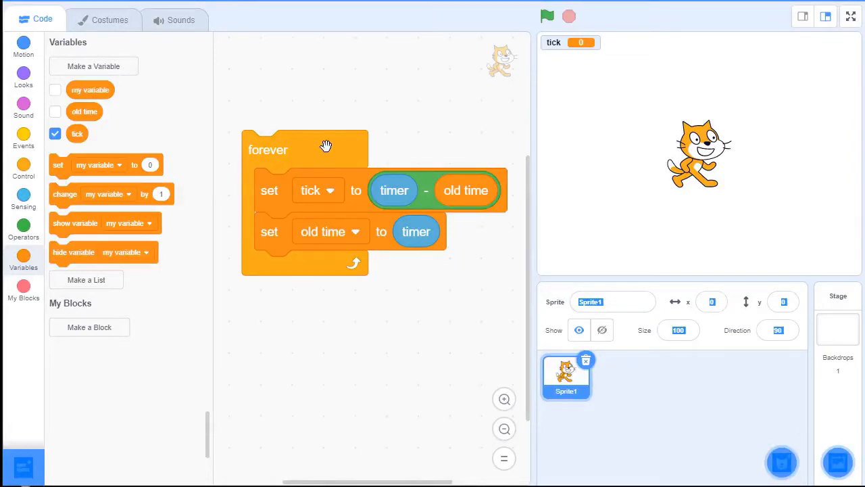
pyautogui.moveTo(307, 148)
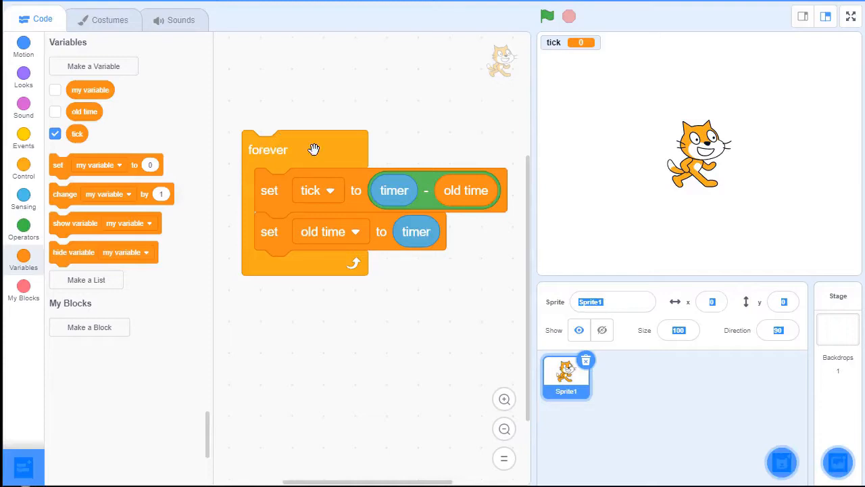
pyautogui.moveTo(328, 163)
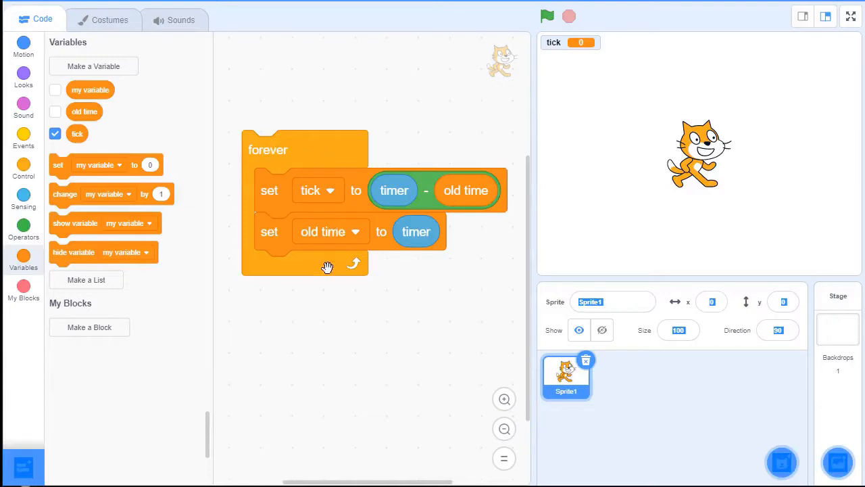
pyautogui.moveTo(370, 270)
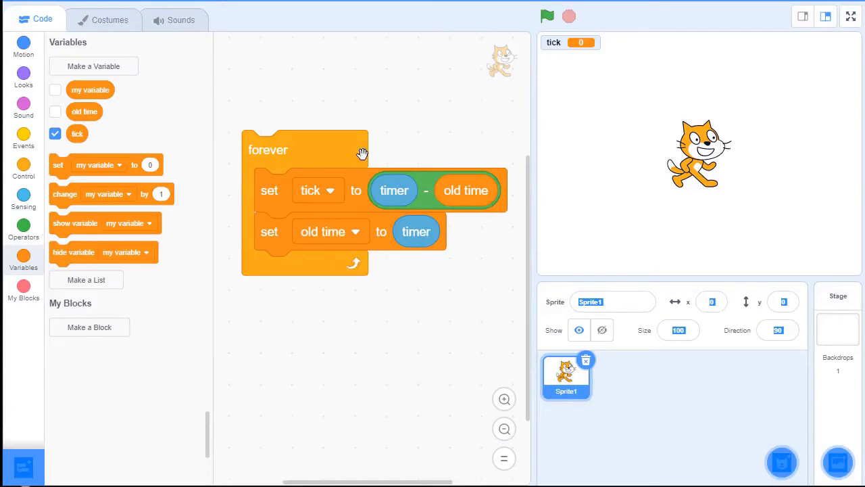
pyautogui.moveTo(306, 253)
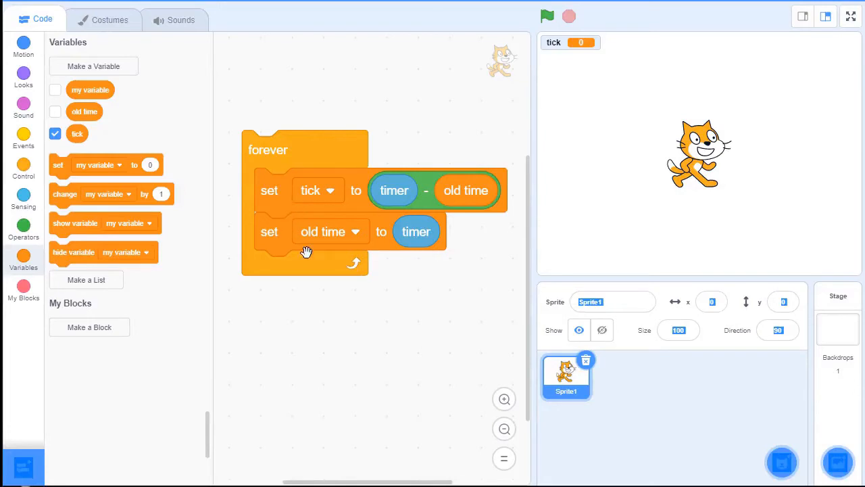
pyautogui.moveTo(357, 204)
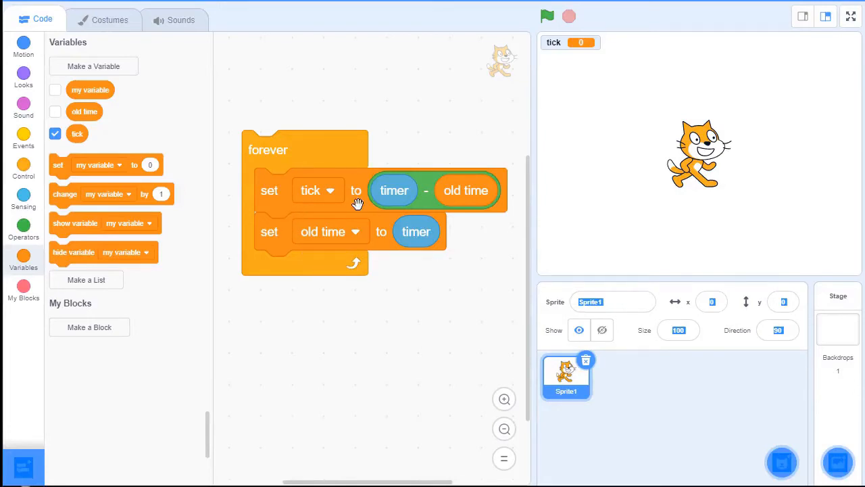
pyautogui.moveTo(307, 161)
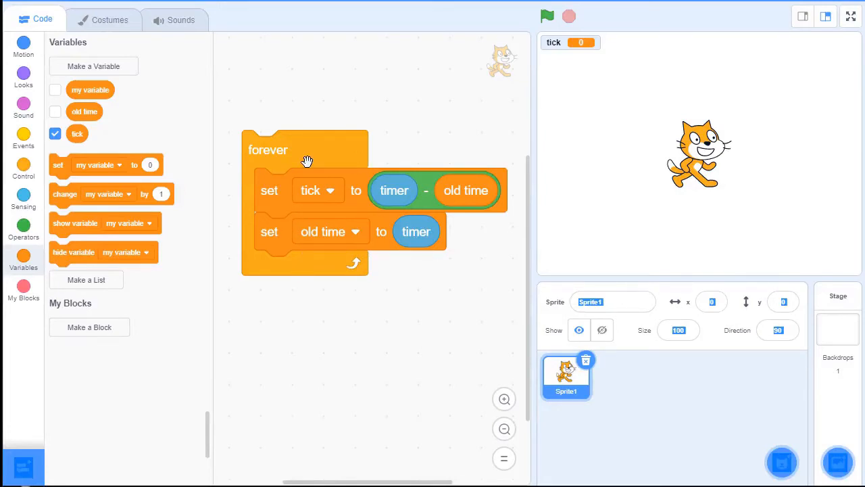
pyautogui.moveTo(261, 285)
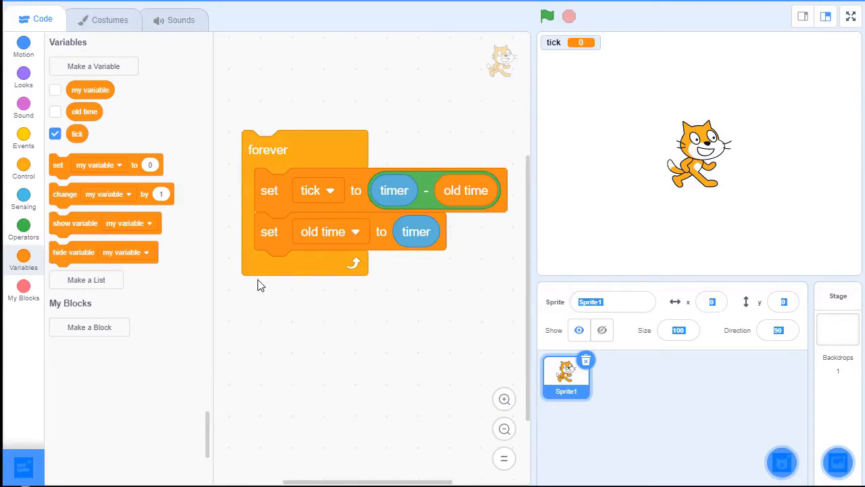
# Step: Reposition the forever script and start the timing loop so tick reads about 0.031 seconds
pyautogui.scroll(-3)
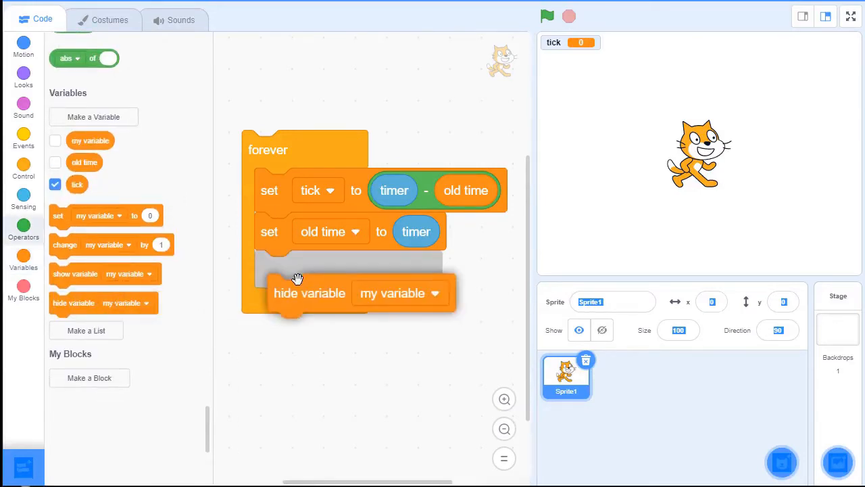
pyautogui.moveTo(309, 293); pyautogui.dragTo(279, 310)
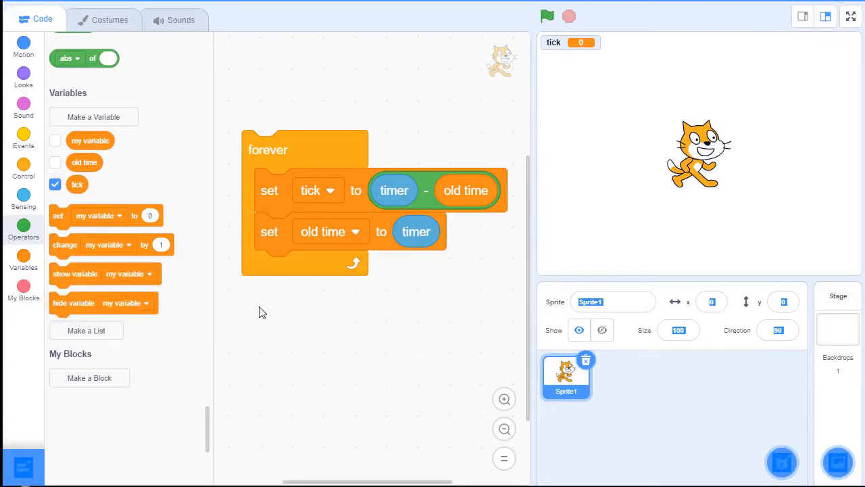
pyautogui.moveTo(295, 312)
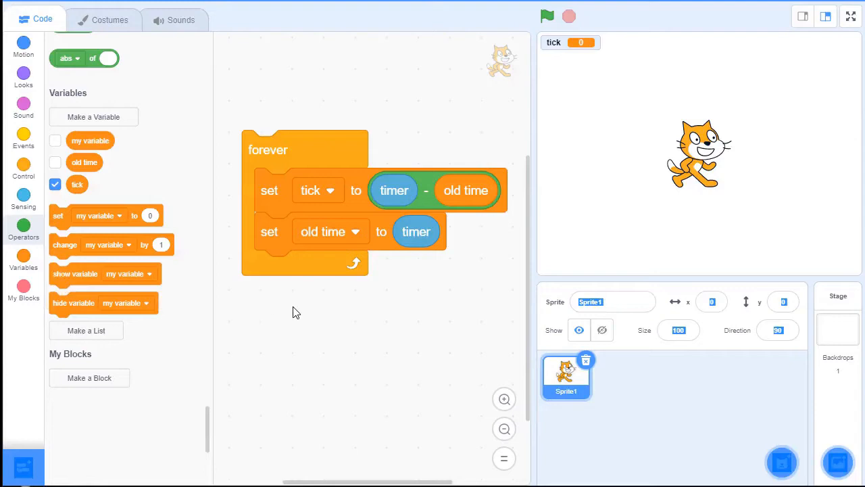
pyautogui.moveTo(338, 256)
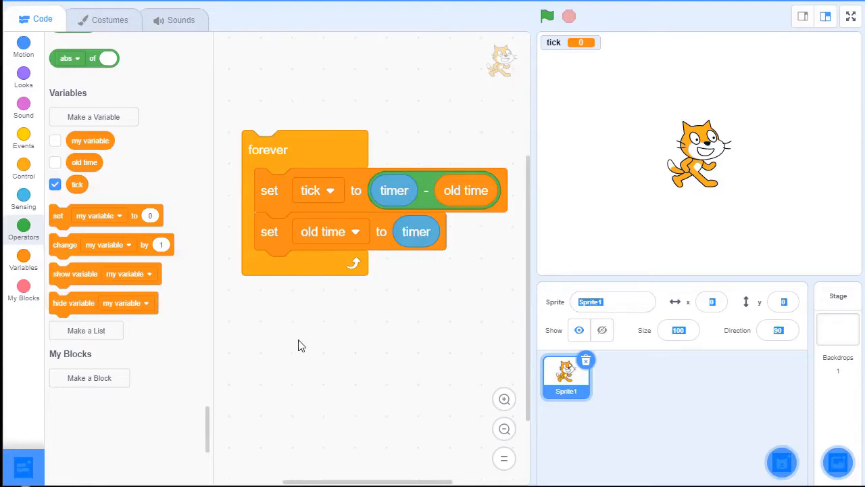
pyautogui.moveTo(321, 162)
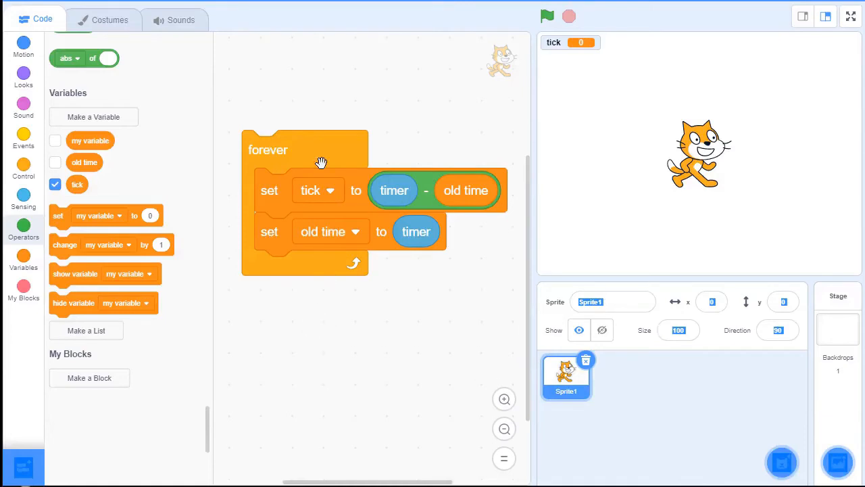
pyautogui.moveTo(322, 149); pyautogui.dragTo(309, 133)
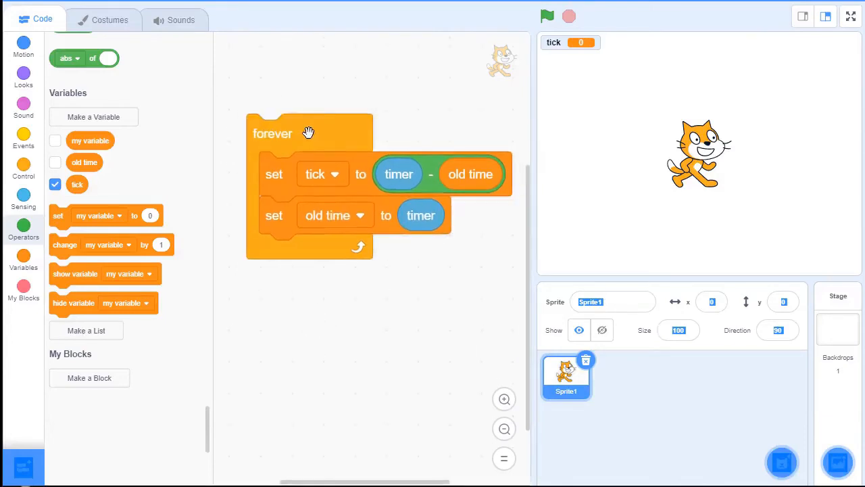
pyautogui.moveTo(794, 249)
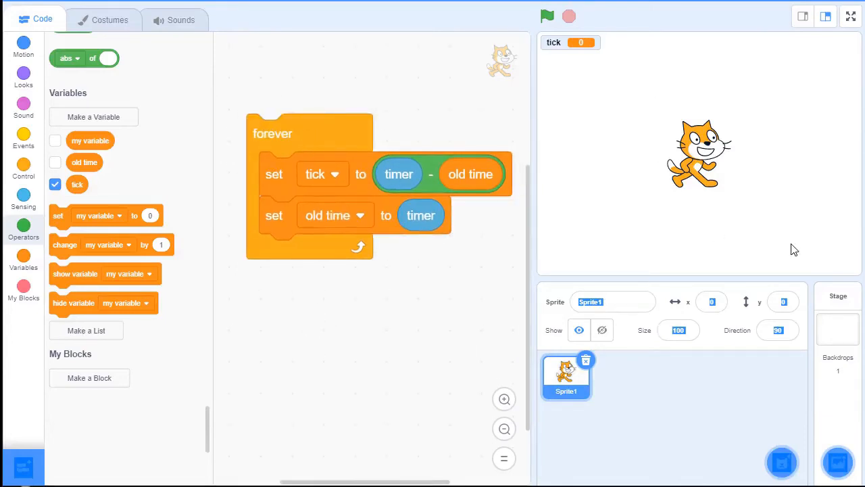
pyautogui.moveTo(693, 208)
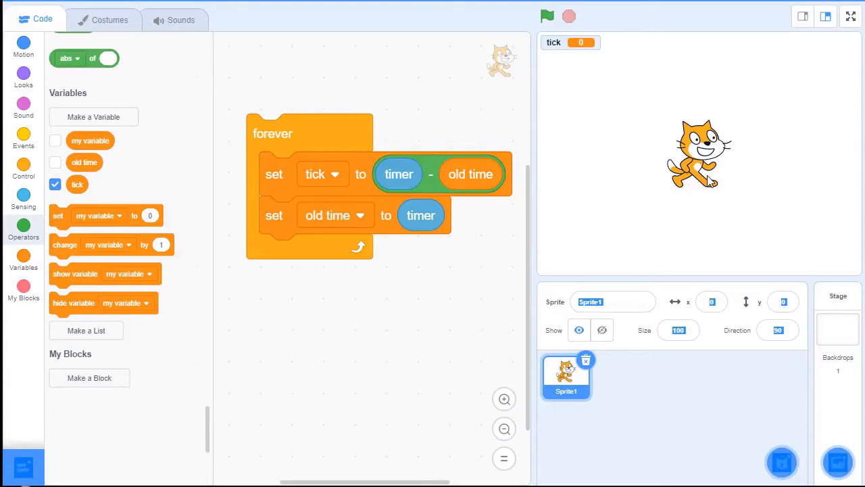
pyautogui.moveTo(660, 223)
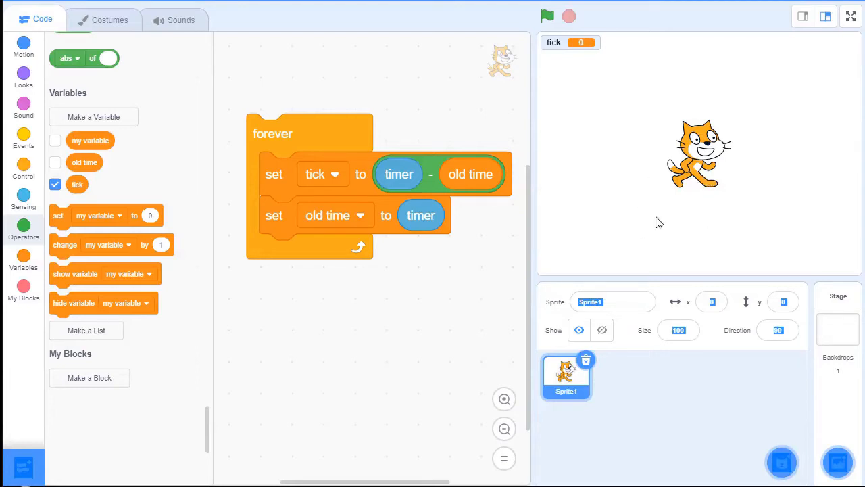
pyautogui.moveTo(737, 185)
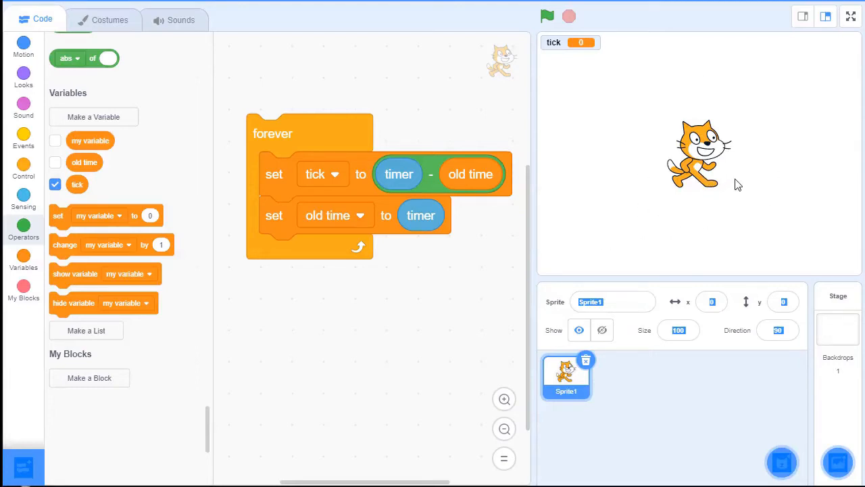
pyautogui.moveTo(592, 192)
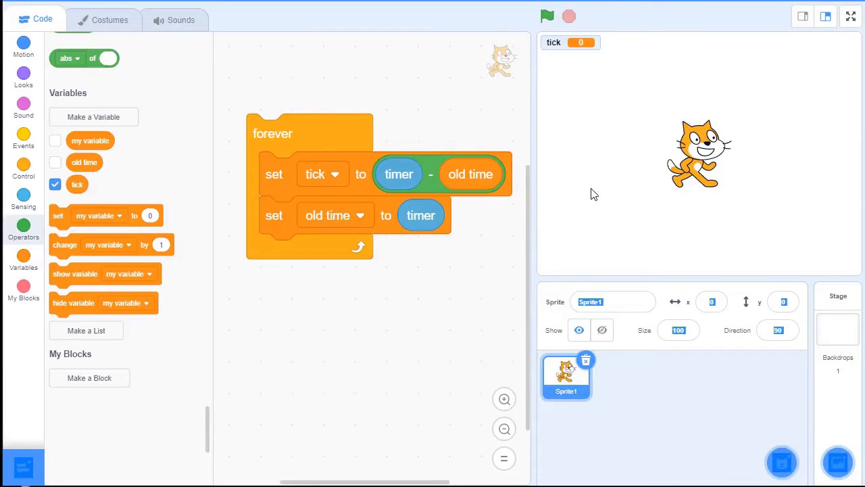
pyautogui.moveTo(593, 199)
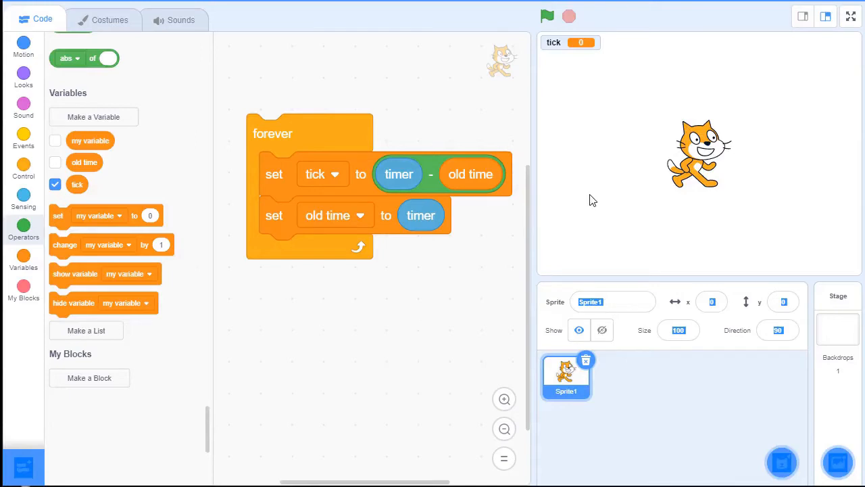
pyautogui.moveTo(628, 129)
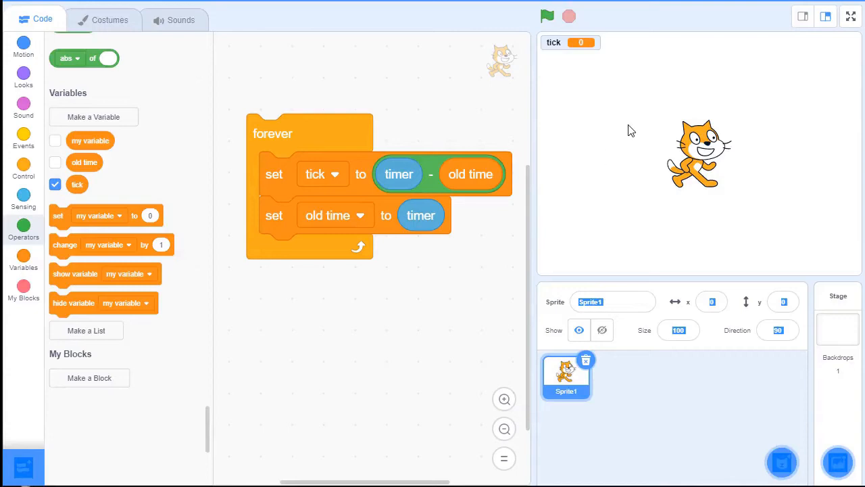
pyautogui.moveTo(574, 216)
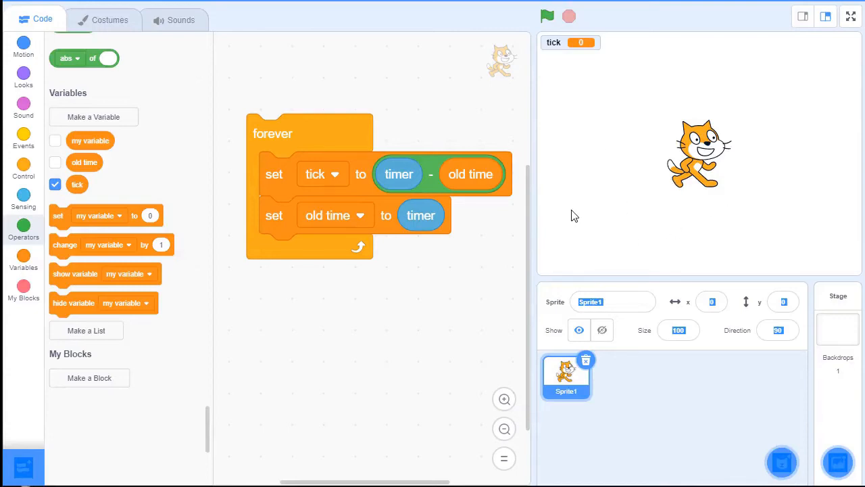
pyautogui.moveTo(618, 158)
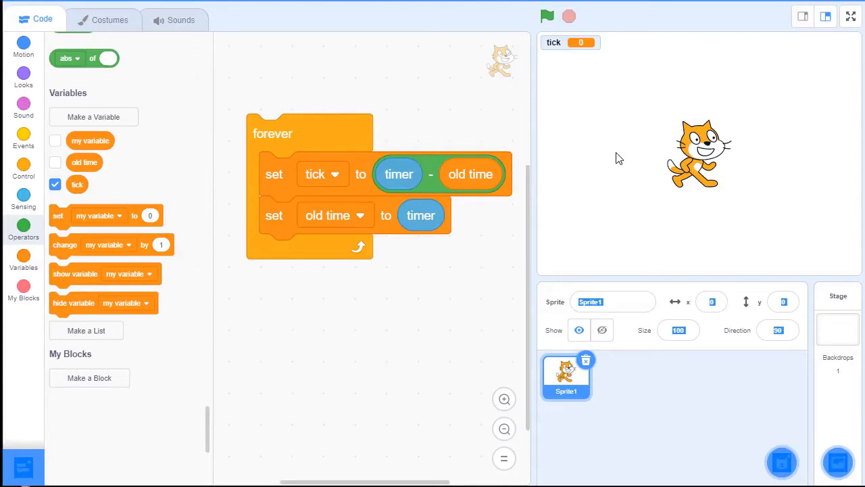
pyautogui.moveTo(328, 139)
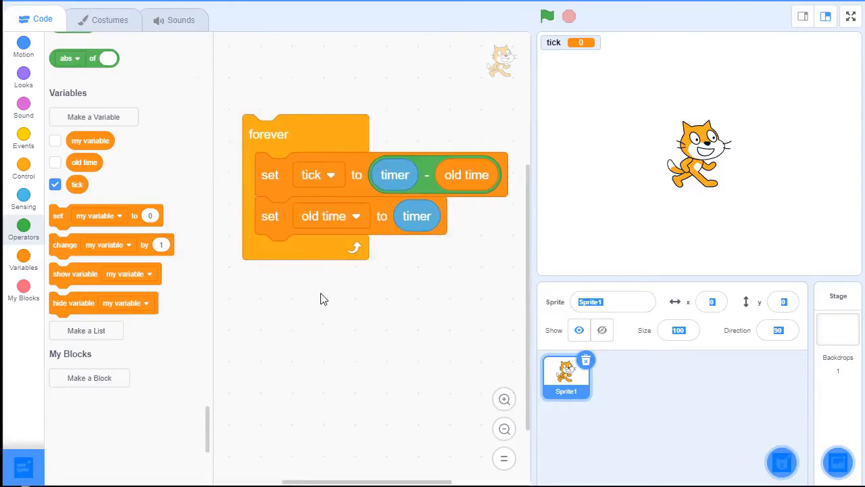
pyautogui.moveTo(447, 168)
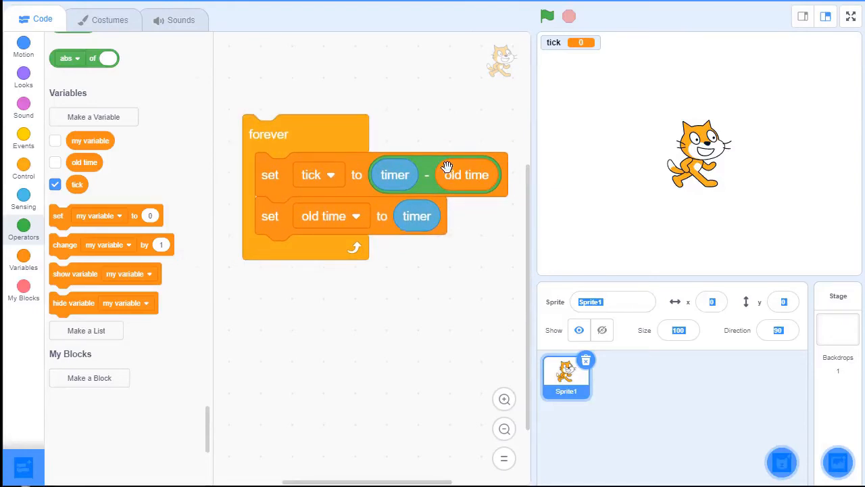
pyautogui.moveTo(341, 179)
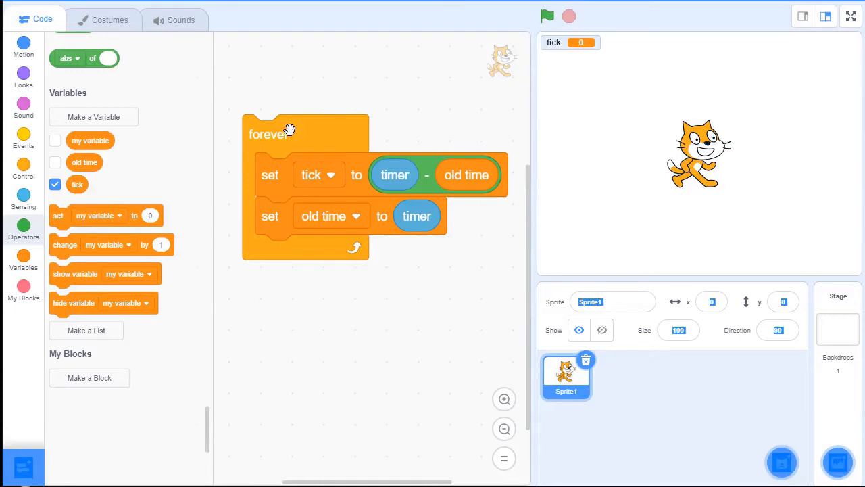
pyautogui.click(547, 16)
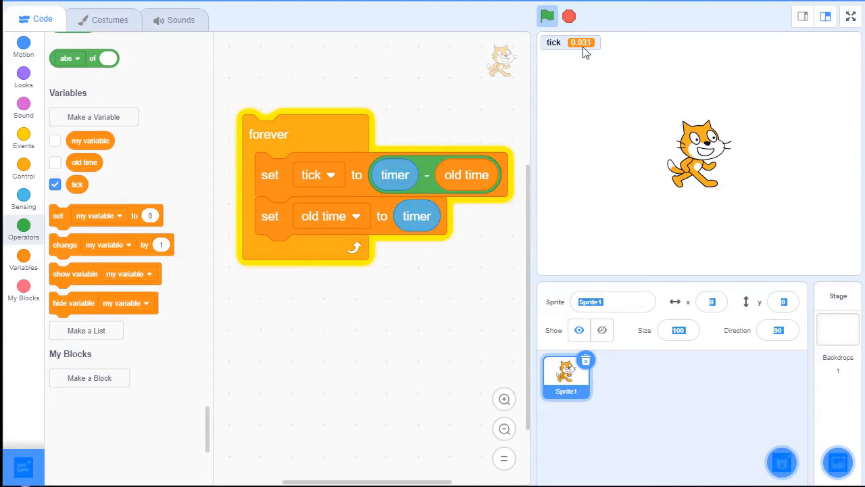
pyautogui.moveTo(589, 56)
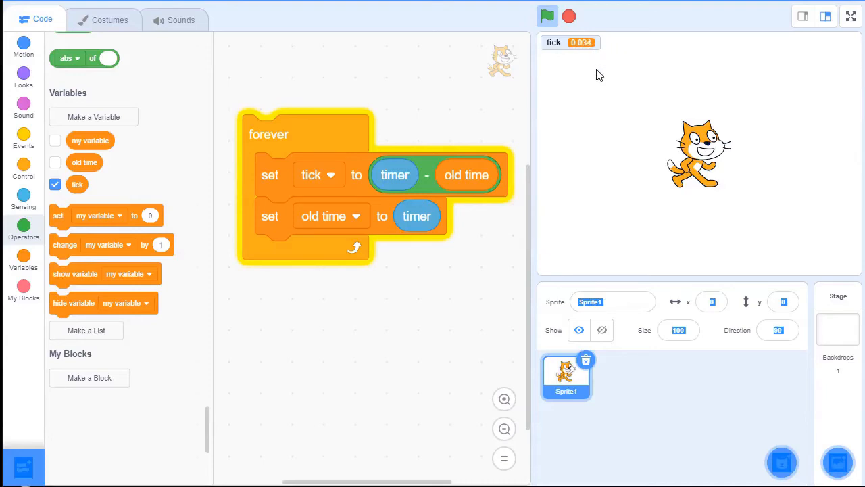
pyautogui.moveTo(331, 387)
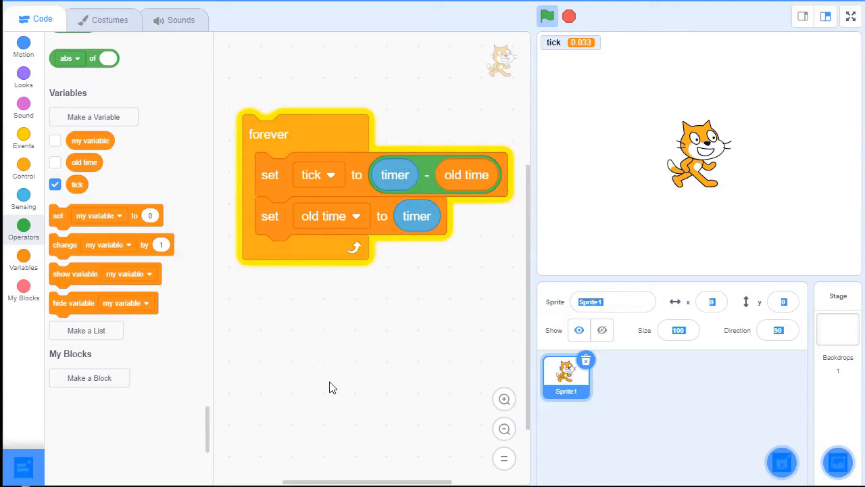
pyautogui.moveTo(378, 283)
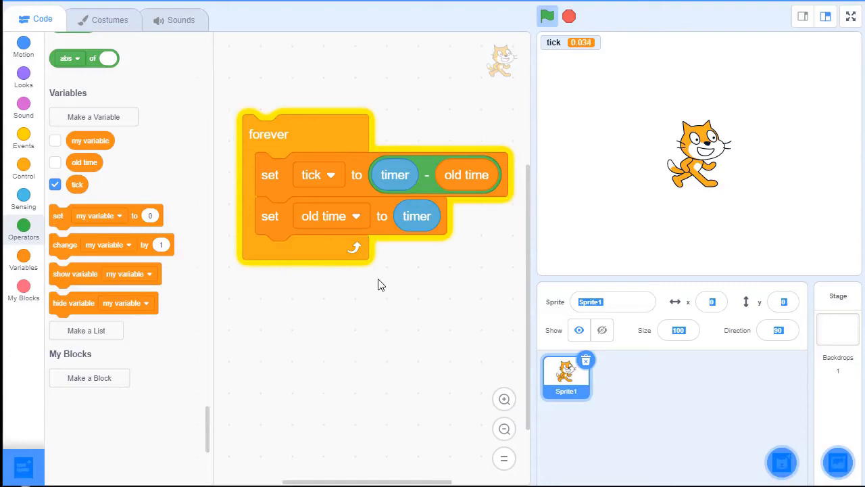
pyautogui.moveTo(365, 316)
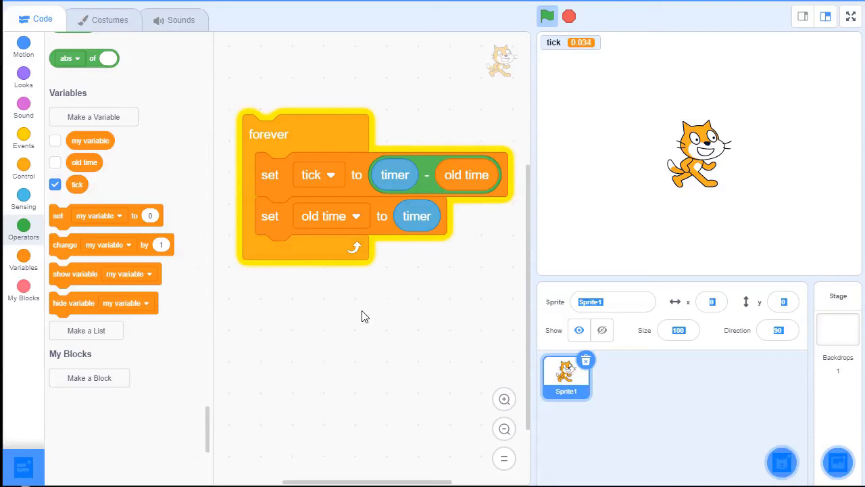
pyautogui.moveTo(584, 52)
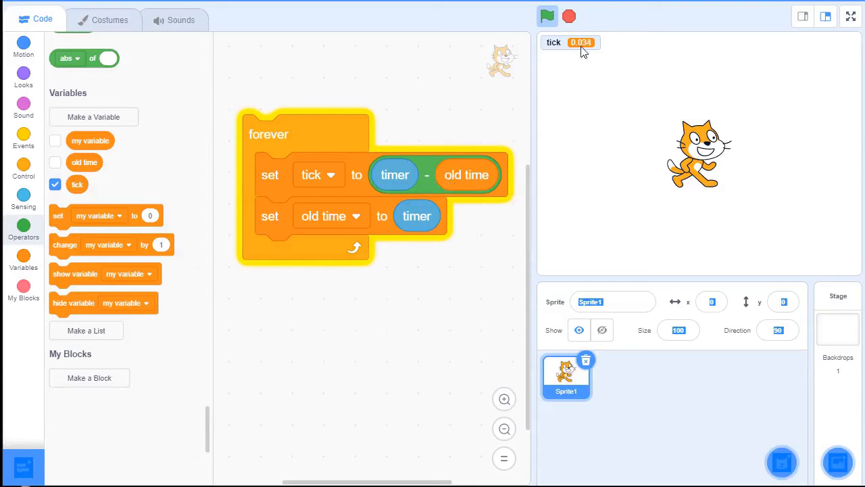
pyautogui.moveTo(315, 194)
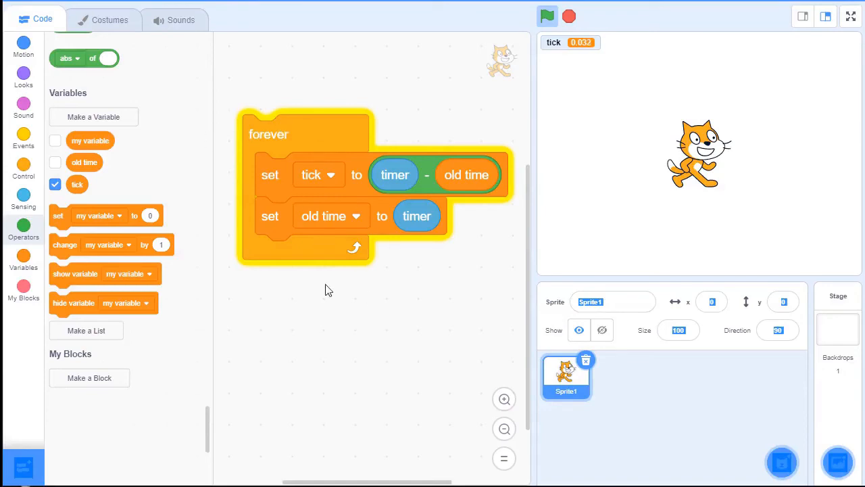
pyautogui.moveTo(338, 305)
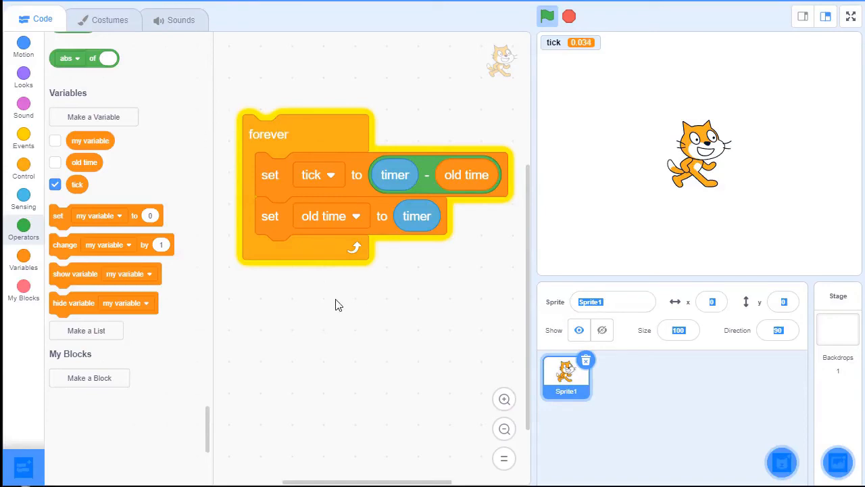
pyautogui.moveTo(320, 370)
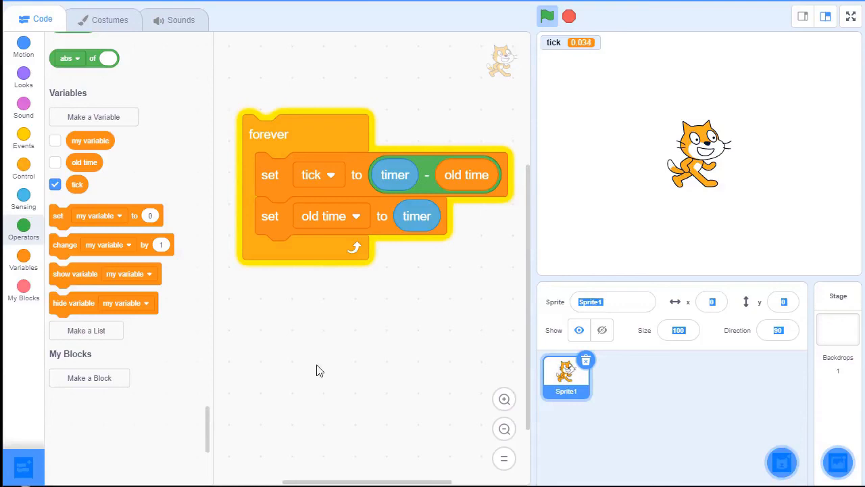
pyautogui.moveTo(321, 380)
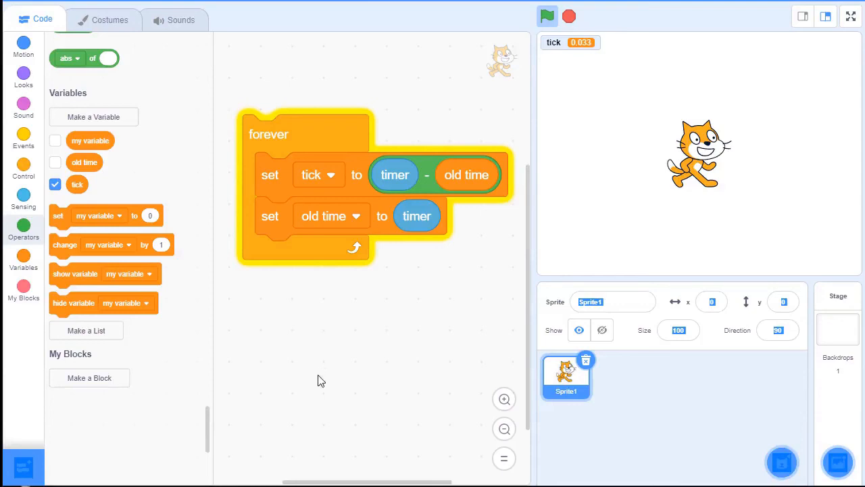